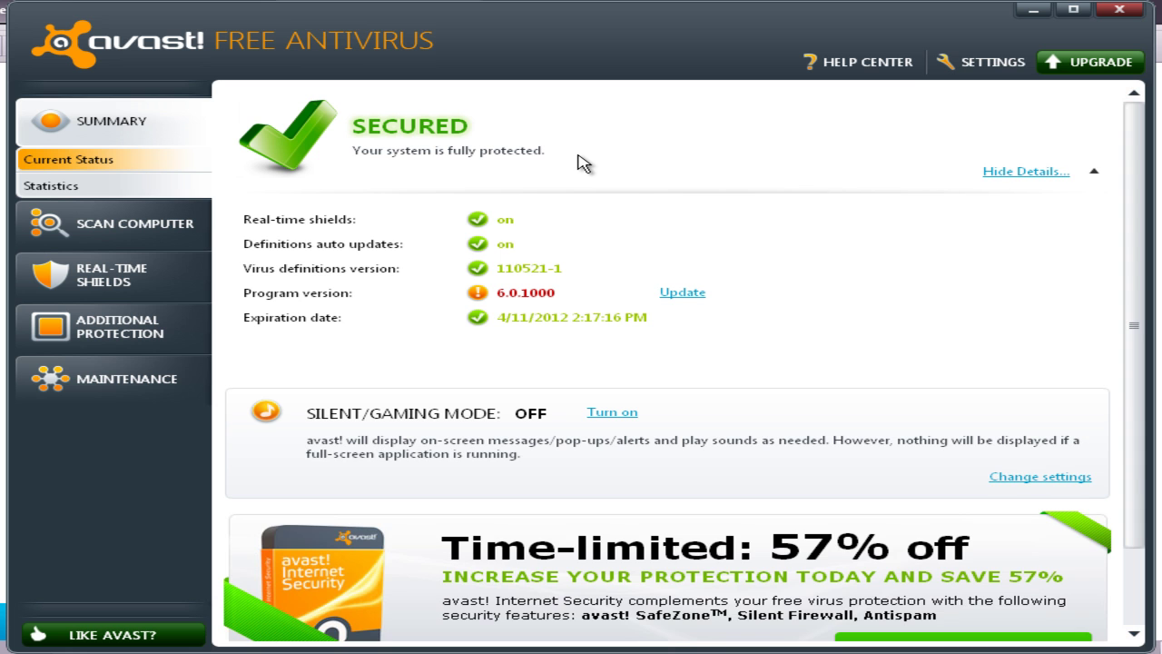
pyautogui.moveTo(559, 161)
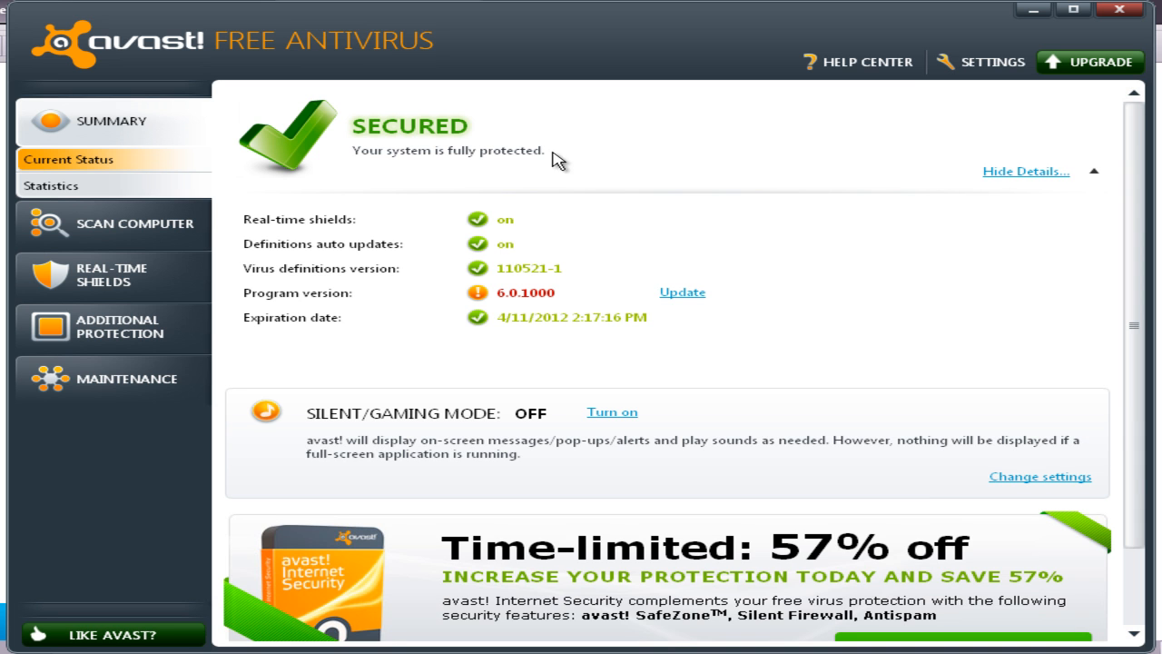
pyautogui.moveTo(537, 165)
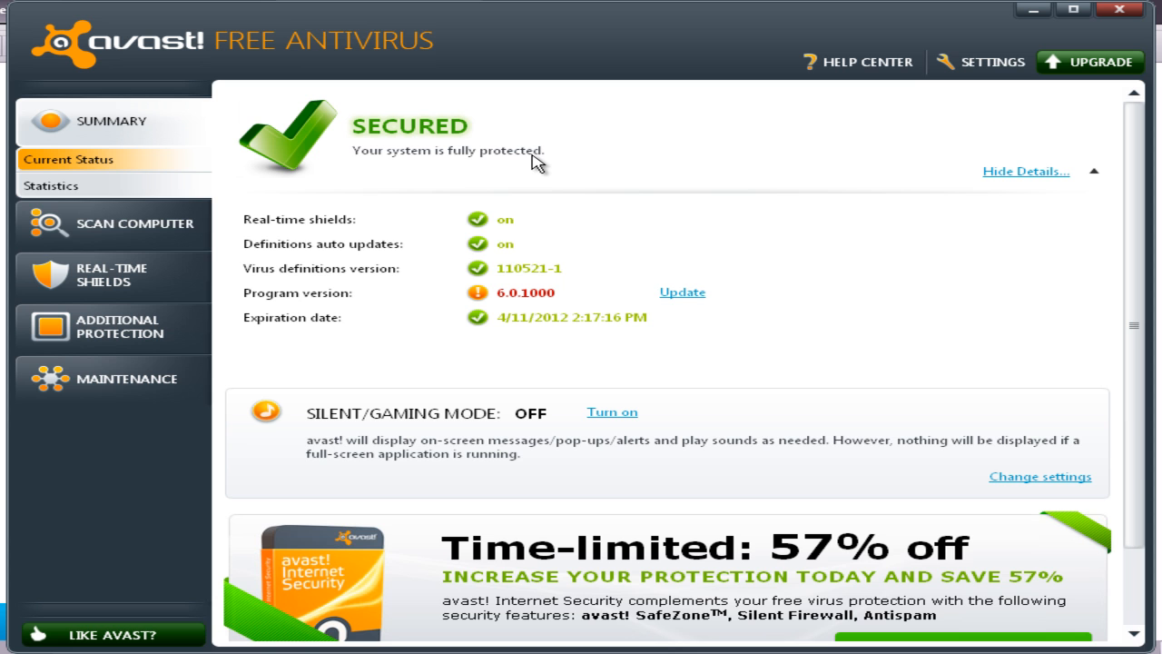
pyautogui.moveTo(167, 223)
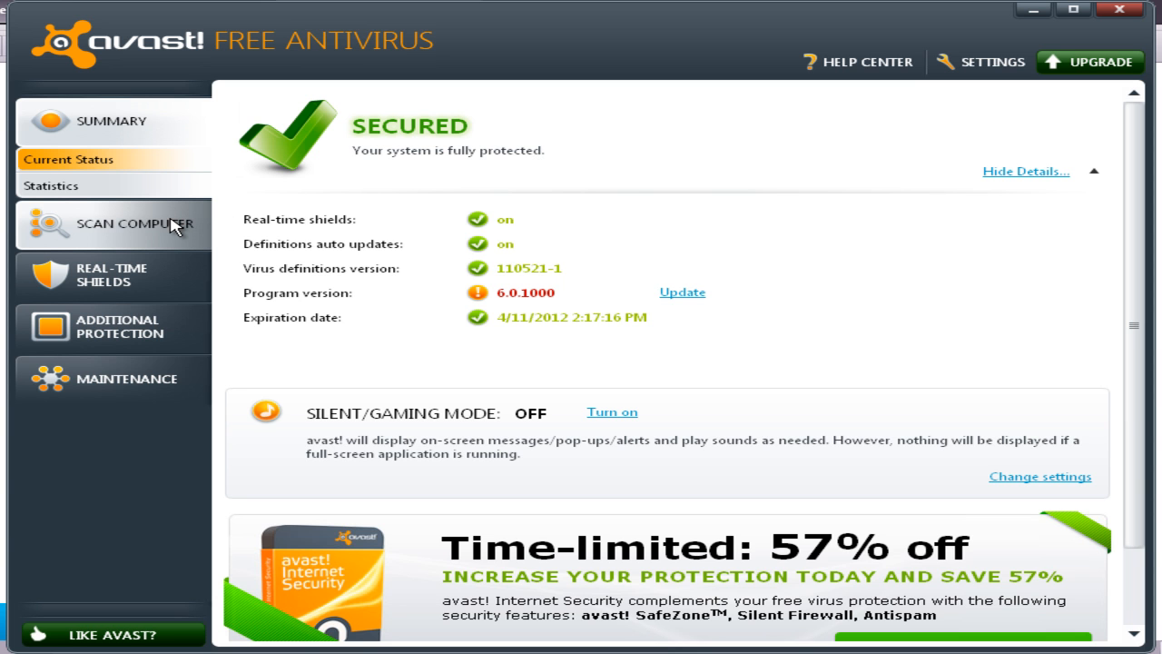
# Step: Show the Scan Now page with quick, full system, removable media and folder scans
pyautogui.click(134, 224)
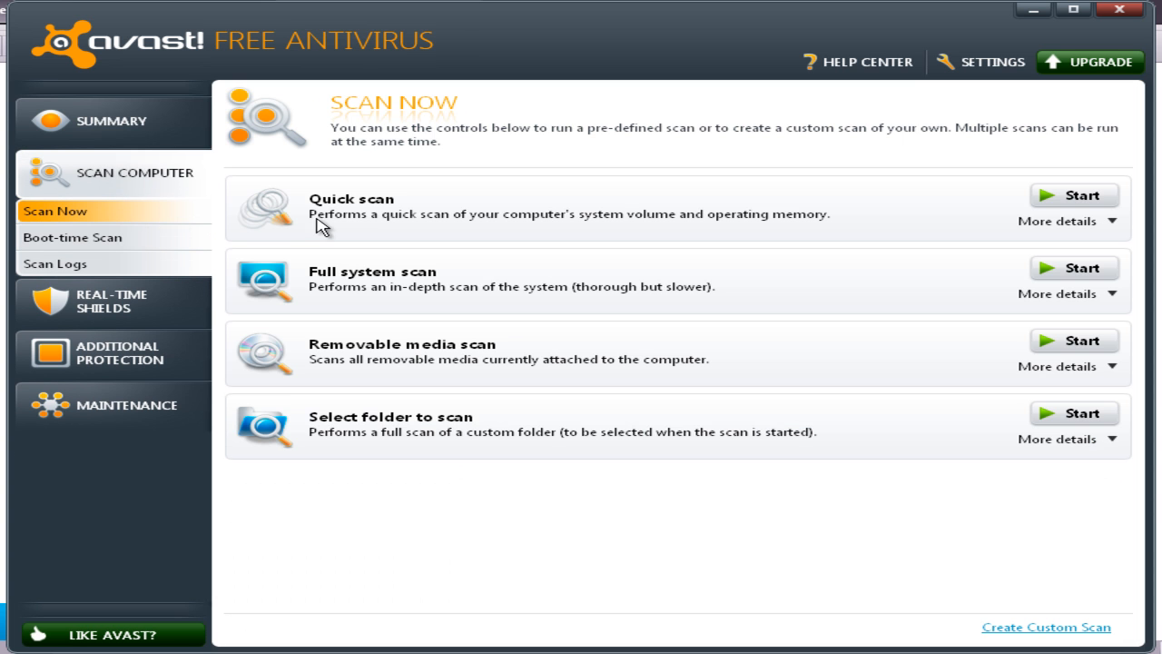
pyautogui.moveTo(503, 323)
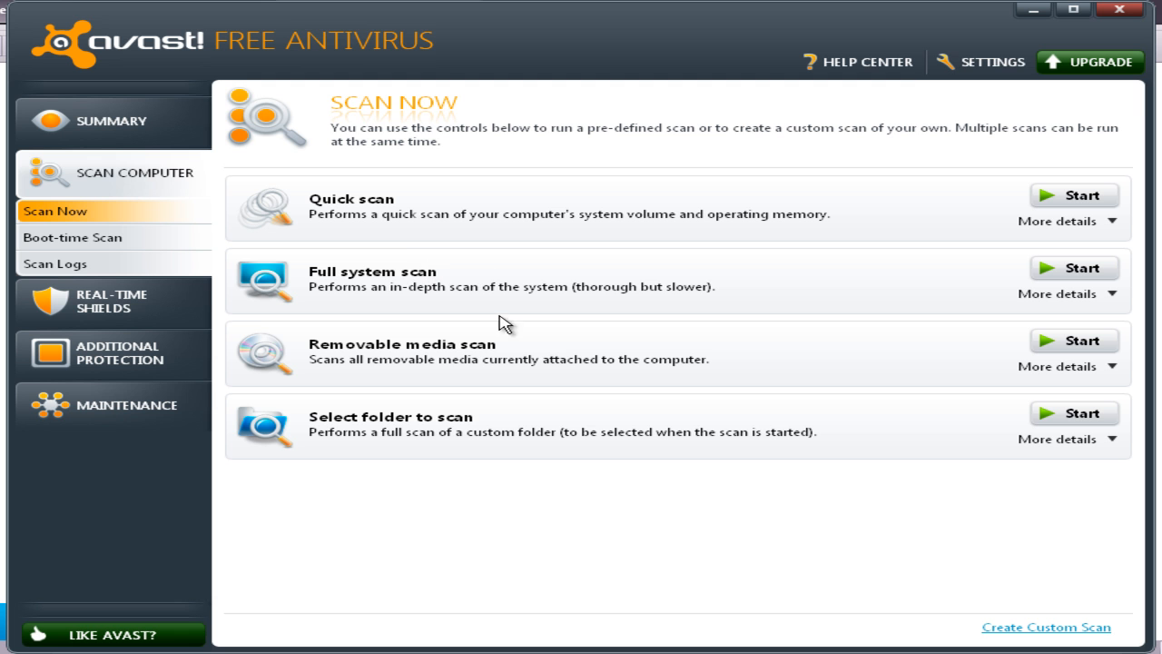
pyautogui.moveTo(127, 312)
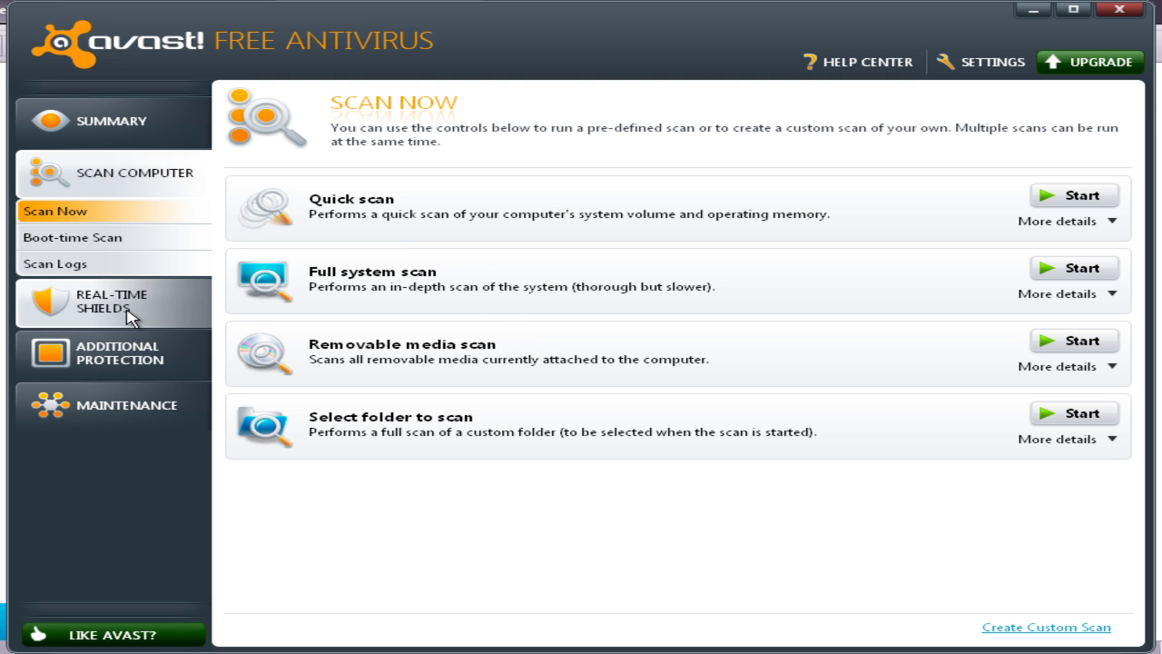
# Step: Review the File System and Mail shields, ending on Web Shield: 1721 pages scanned, none infected
pyautogui.click(113, 301)
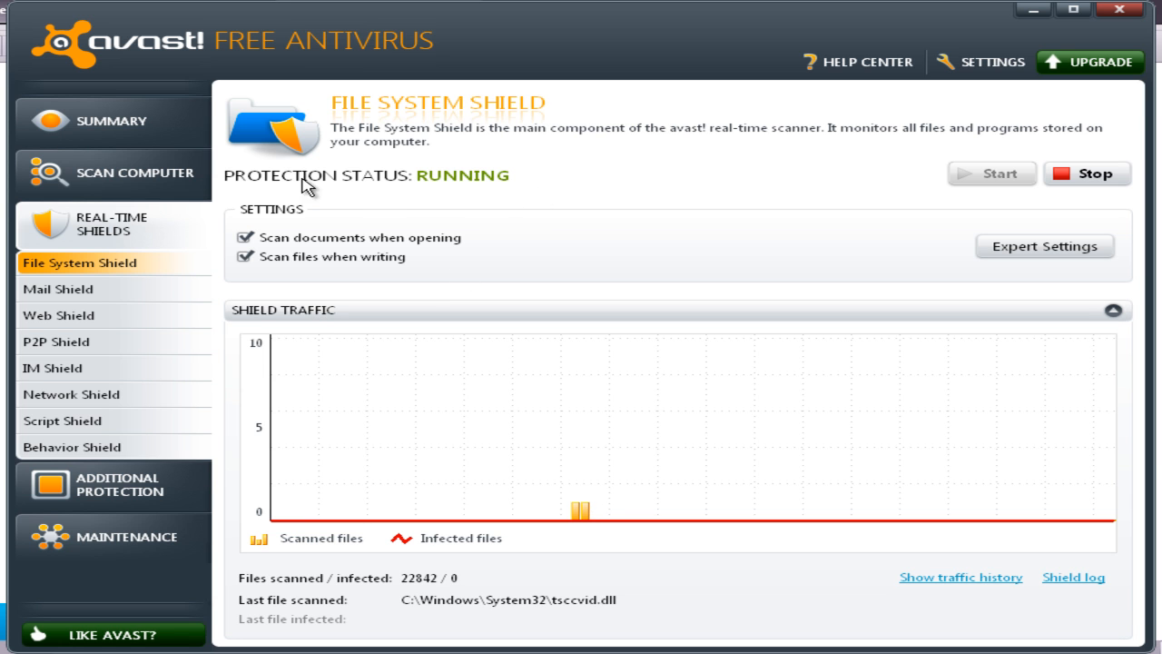
pyautogui.moveTo(523, 134)
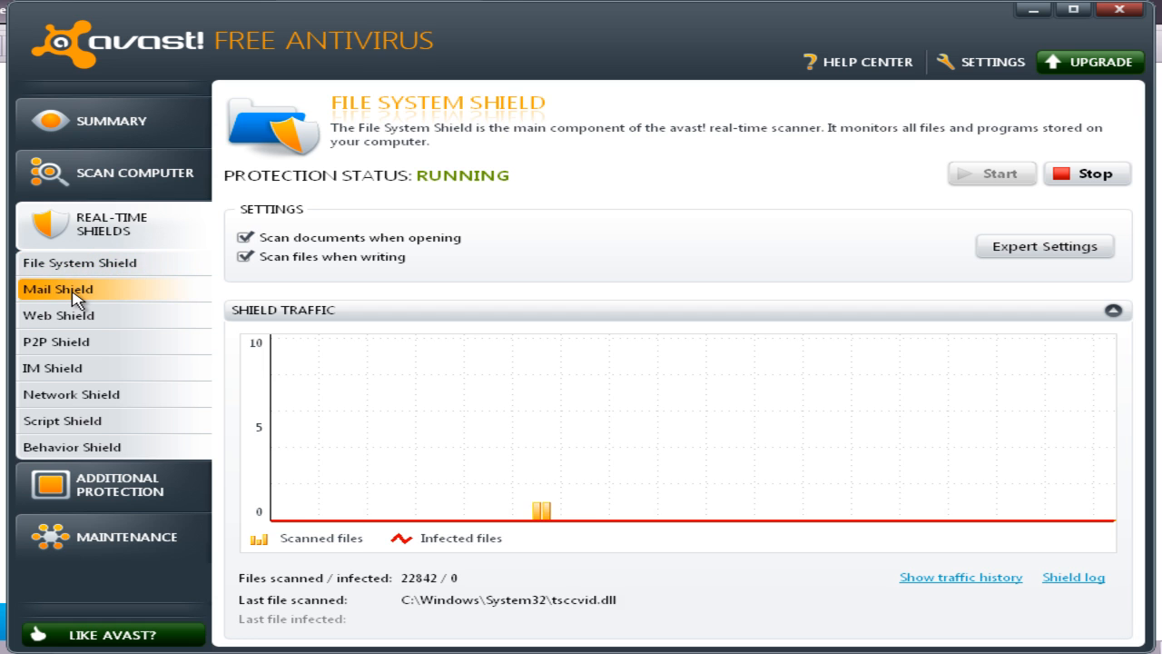
pyautogui.click(58, 288)
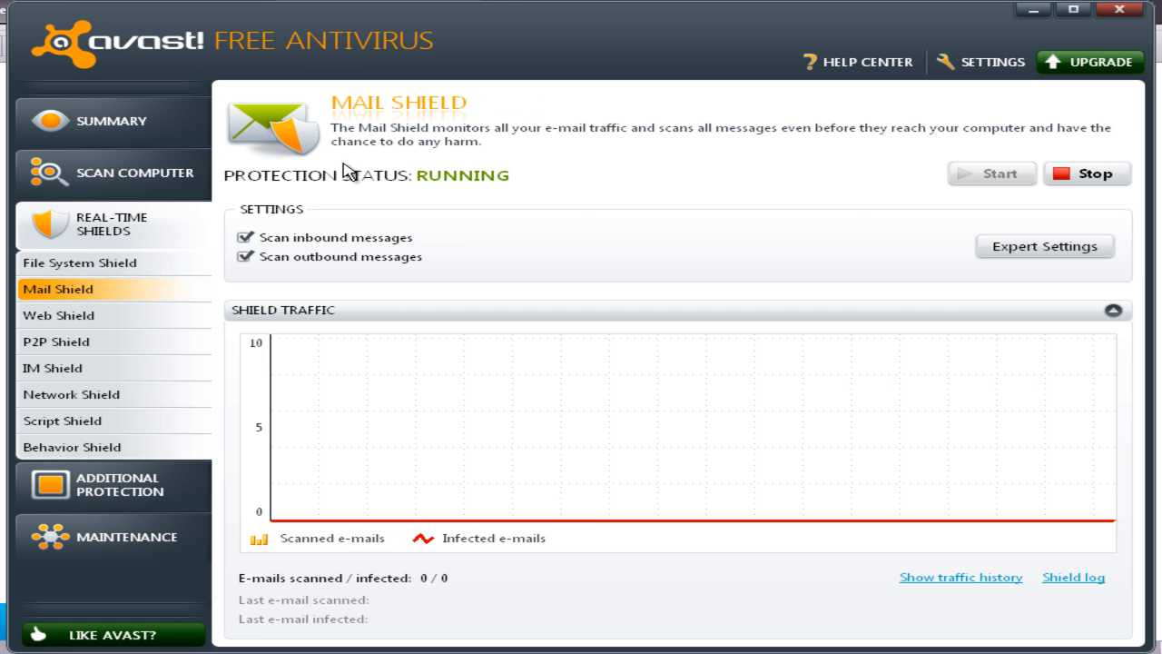
pyautogui.click(58, 316)
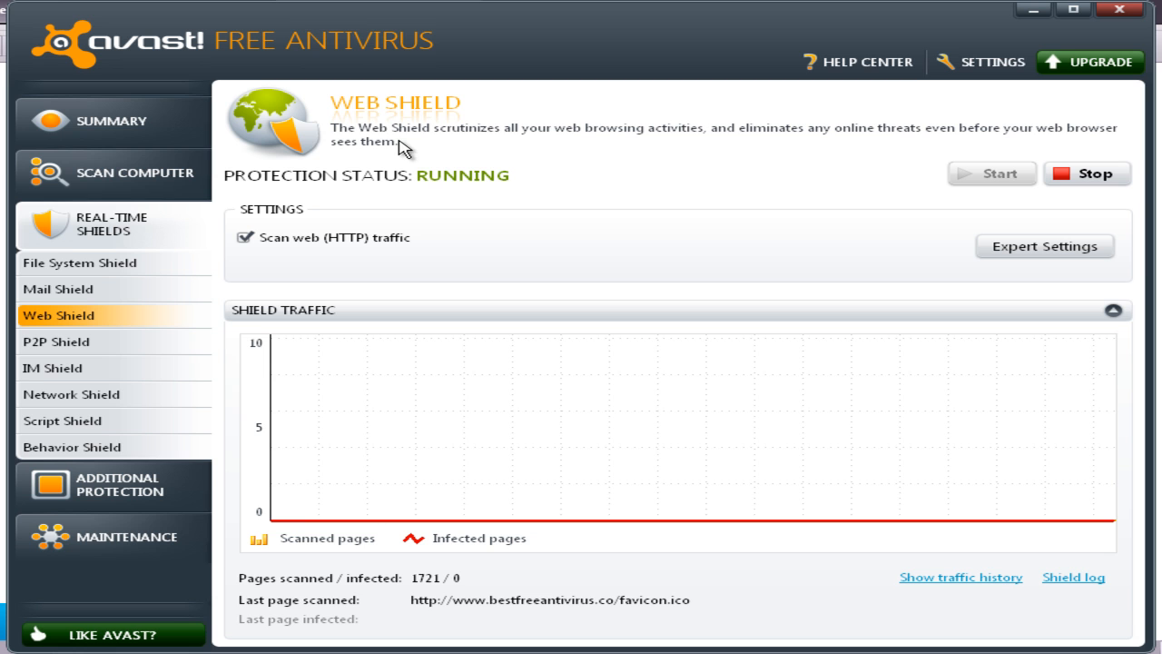
pyautogui.moveTo(501, 134)
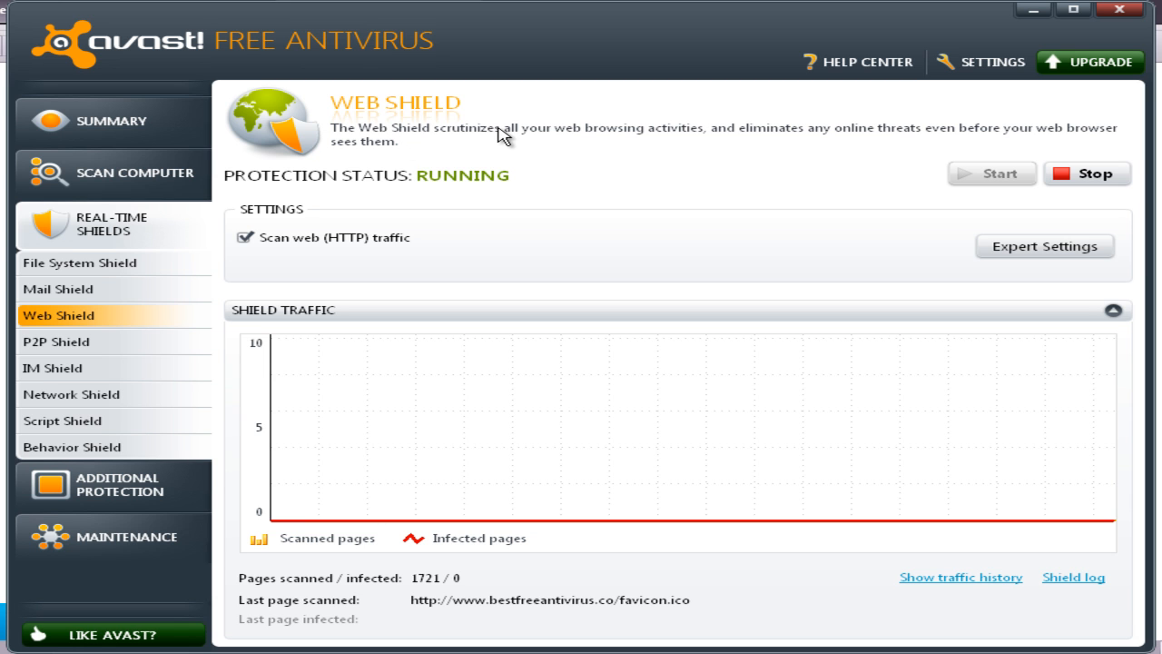
pyautogui.moveTo(688, 147)
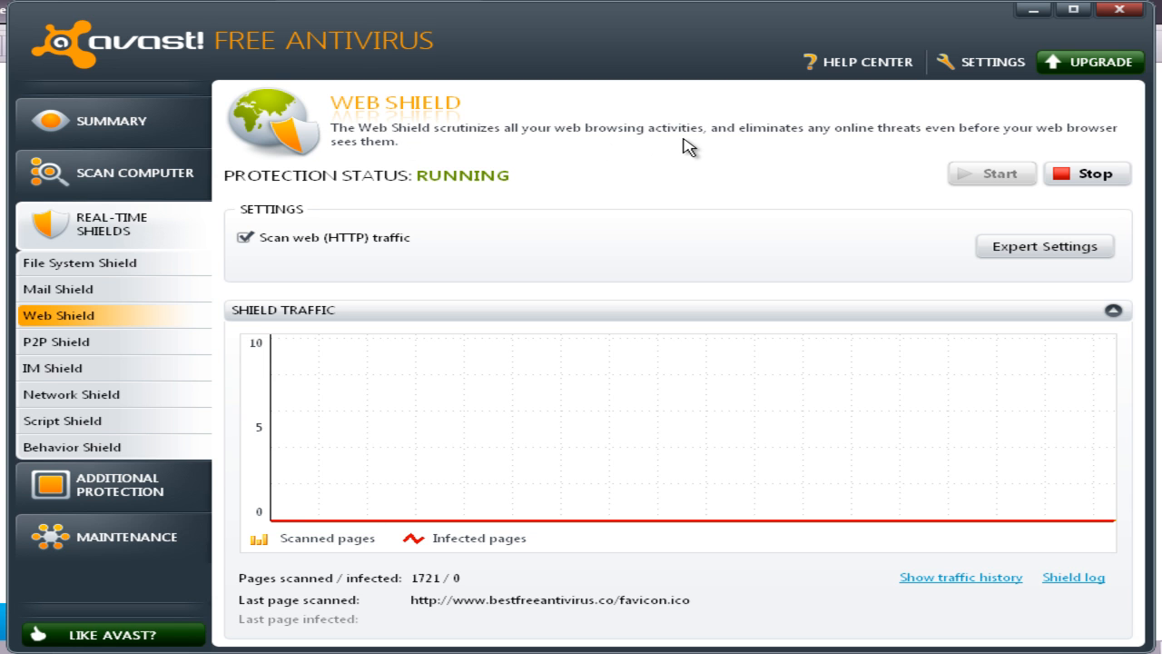
pyautogui.moveTo(951, 142)
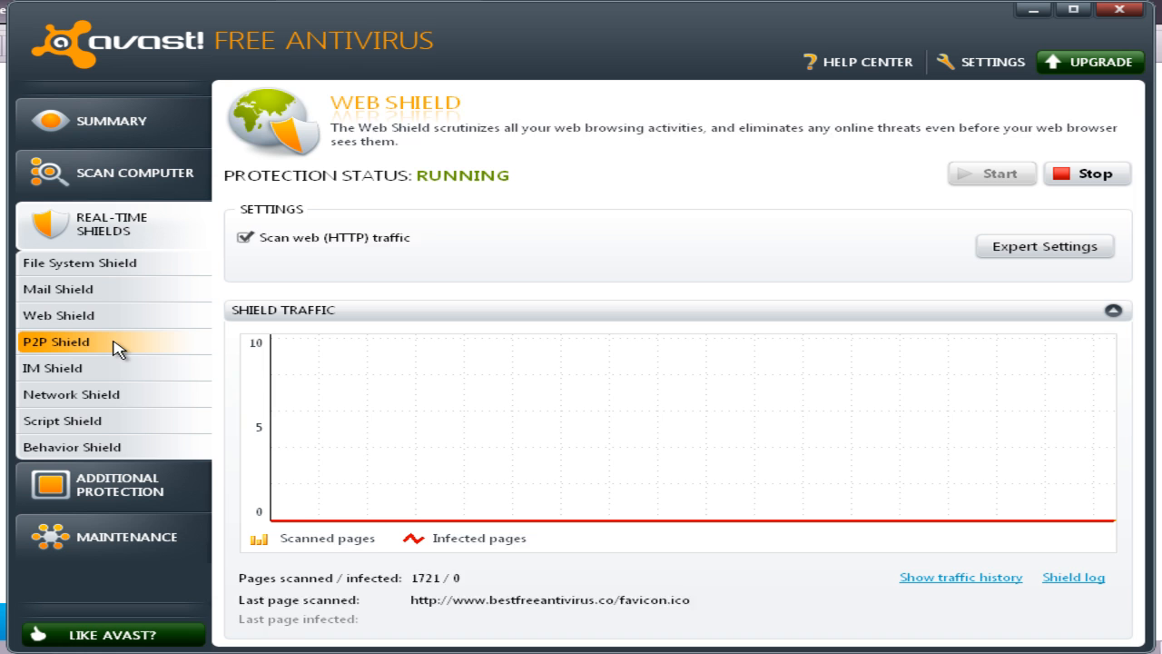
# Step: Review the P2P and IM shields (0 files scanned), ending on the Network Shield page
pyautogui.click(56, 341)
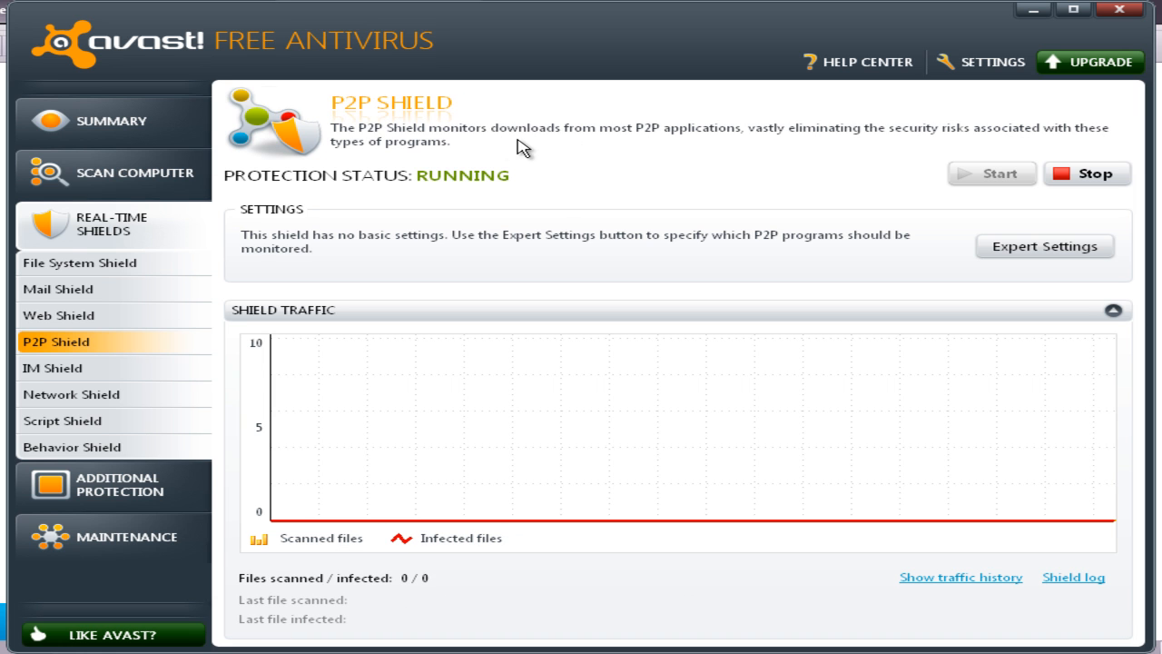
pyautogui.moveTo(675, 142)
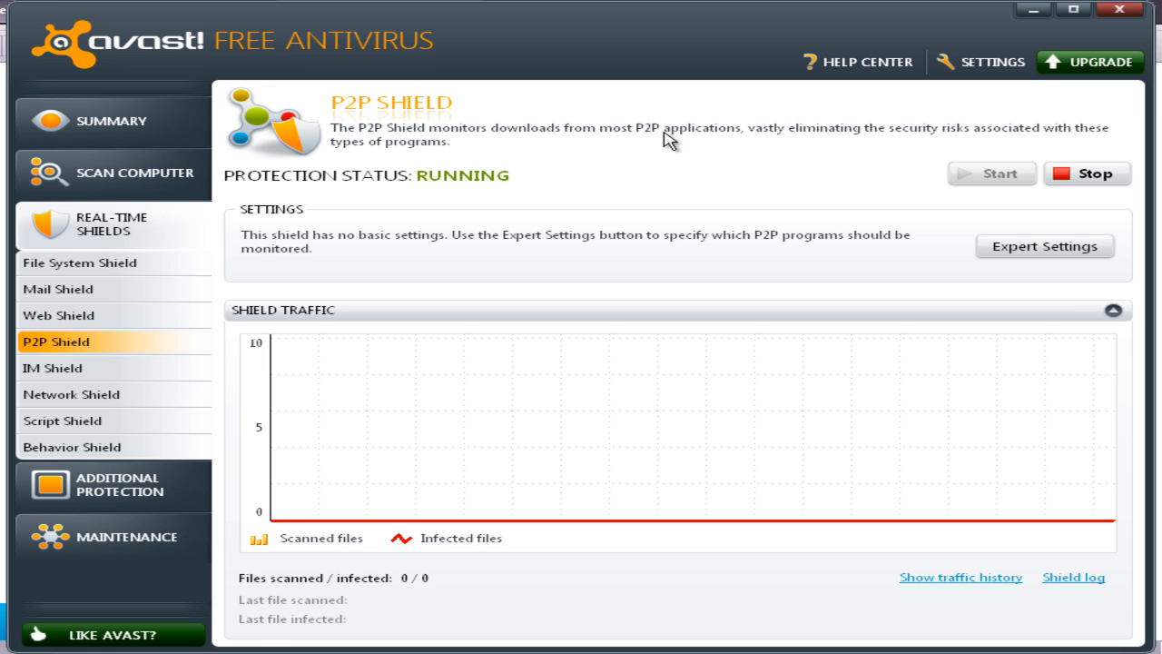
pyautogui.moveTo(875, 147)
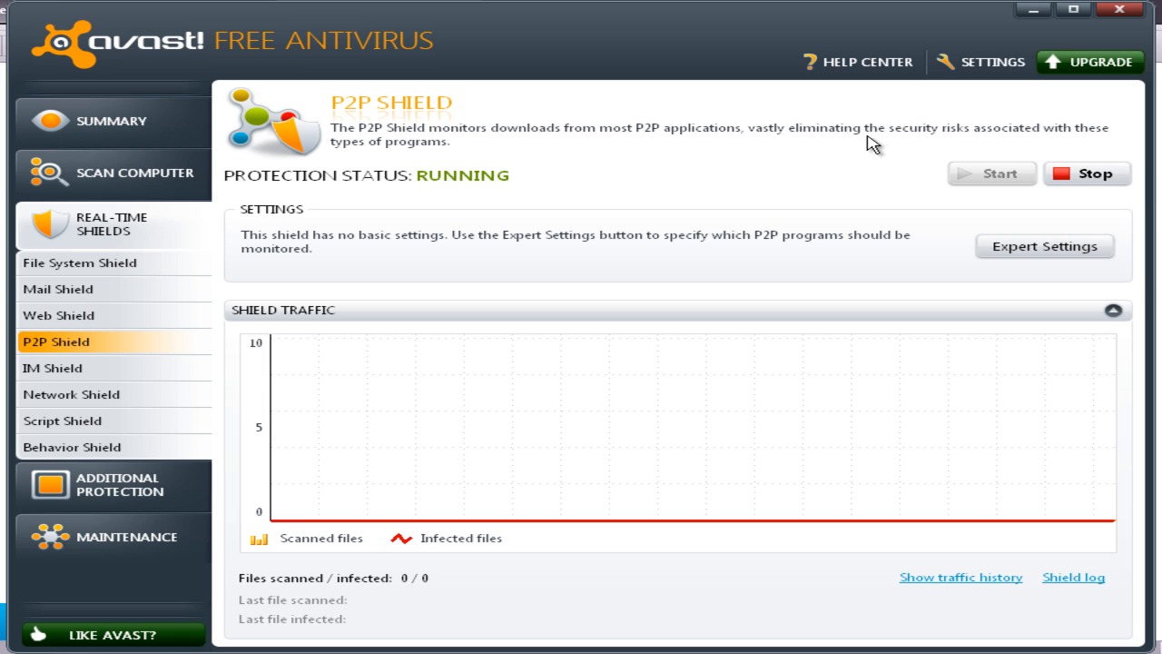
pyautogui.moveTo(1089, 142)
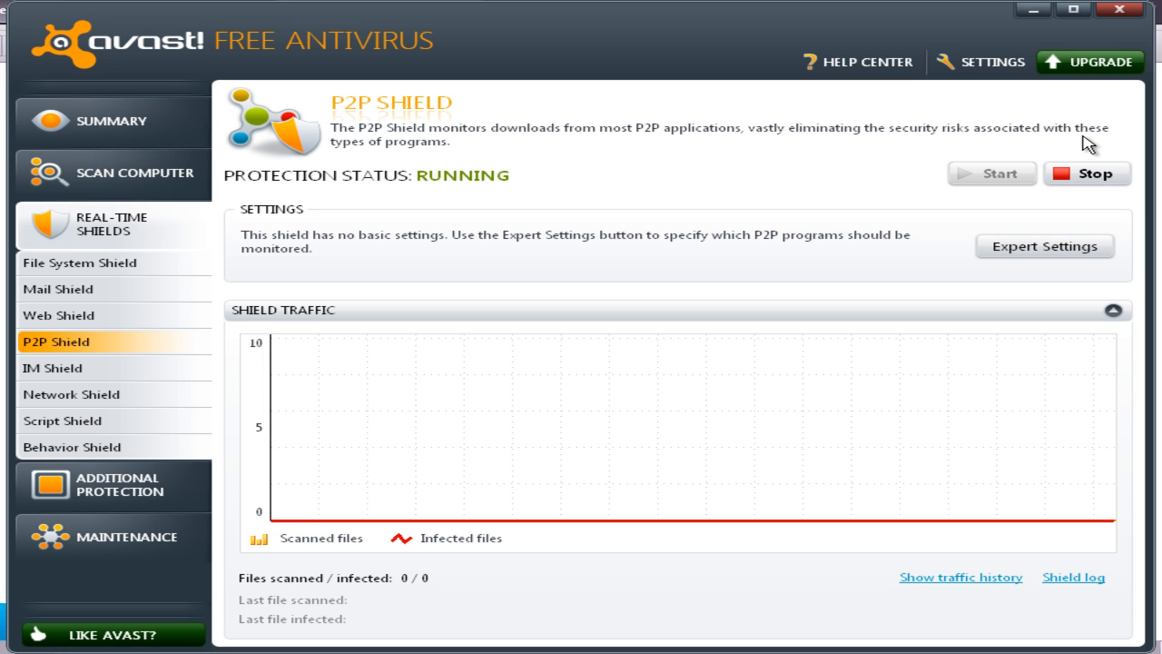
pyautogui.moveTo(94, 393)
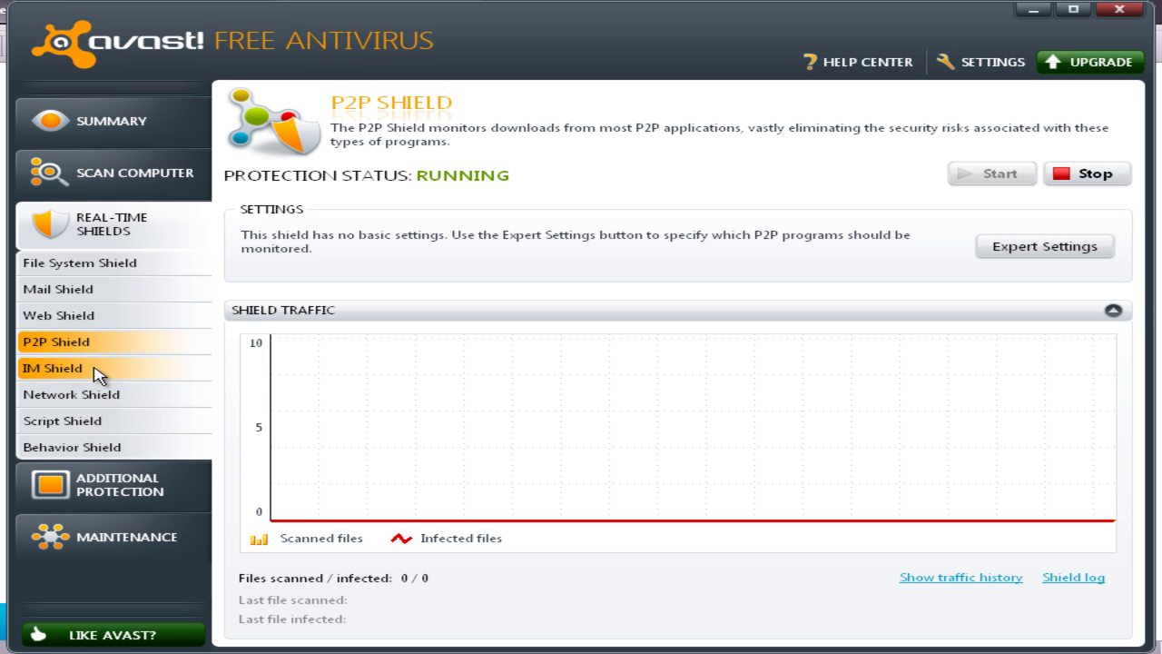
pyautogui.click(54, 367)
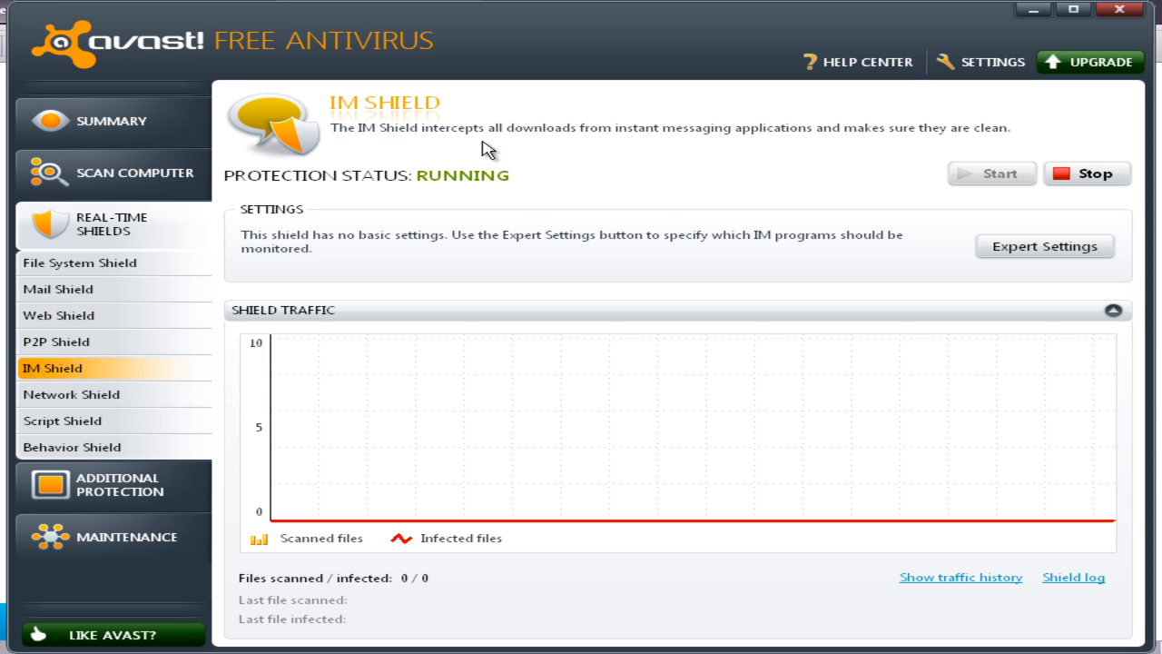
pyautogui.moveTo(744, 146)
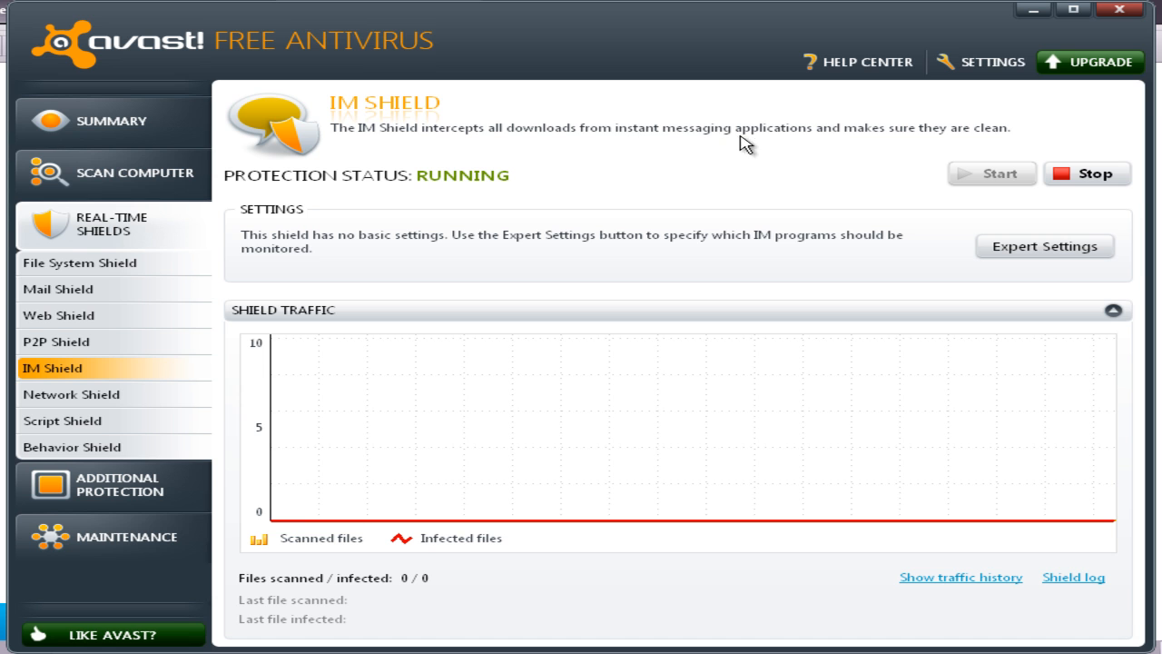
pyautogui.moveTo(978, 138)
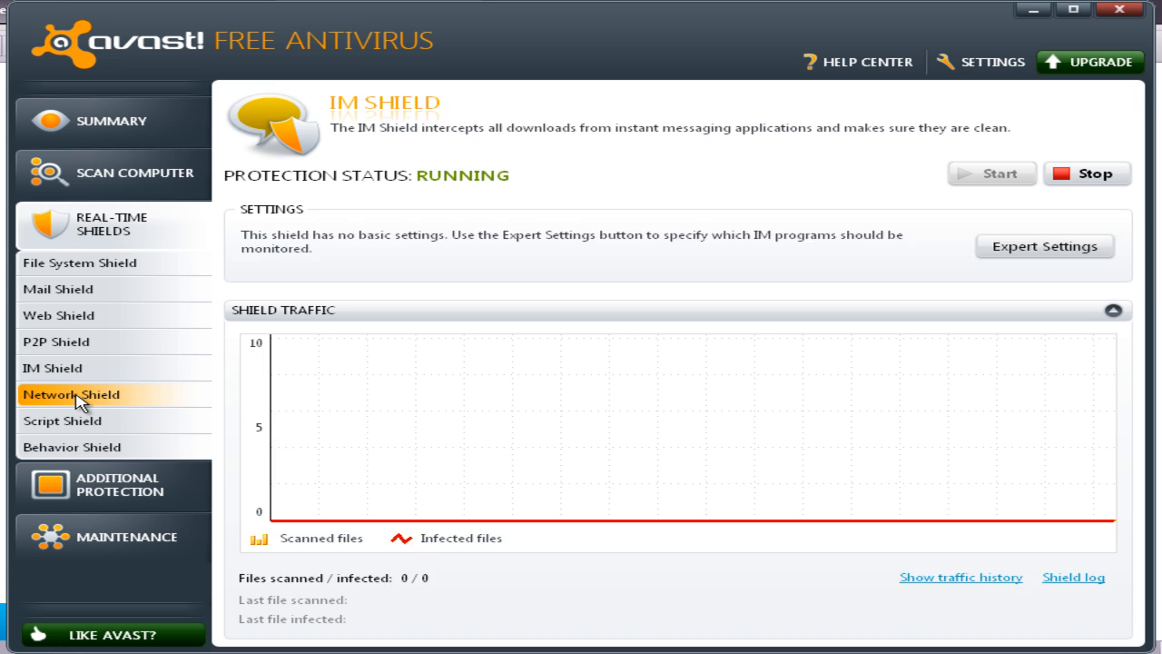
pyautogui.click(71, 394)
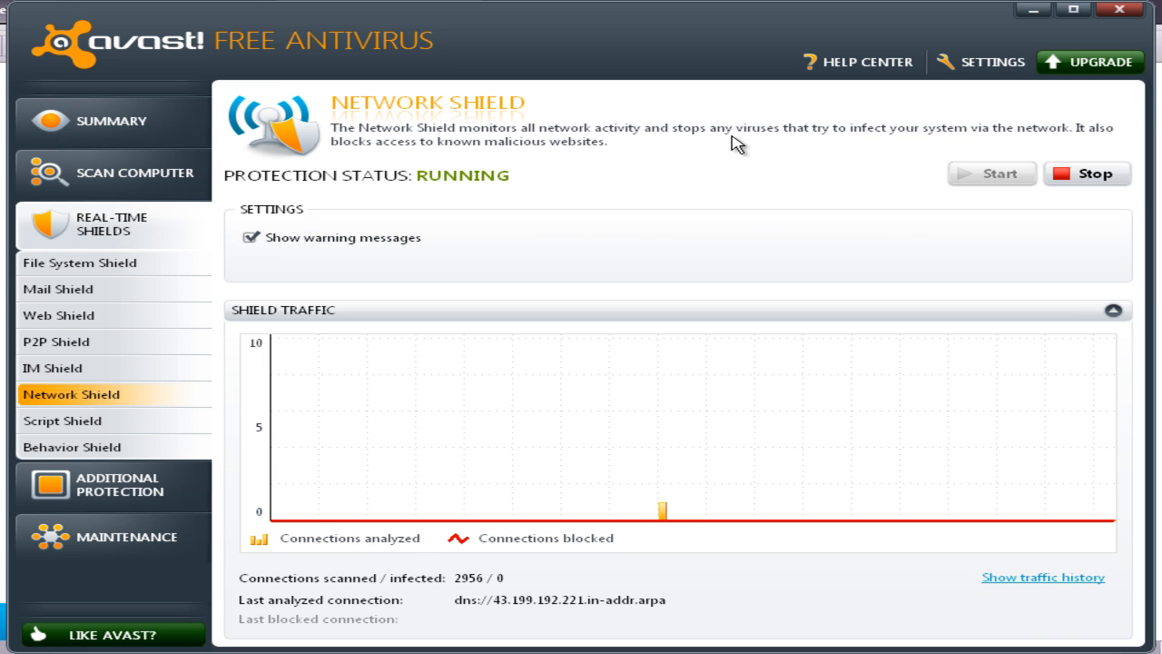
pyautogui.moveTo(935, 145)
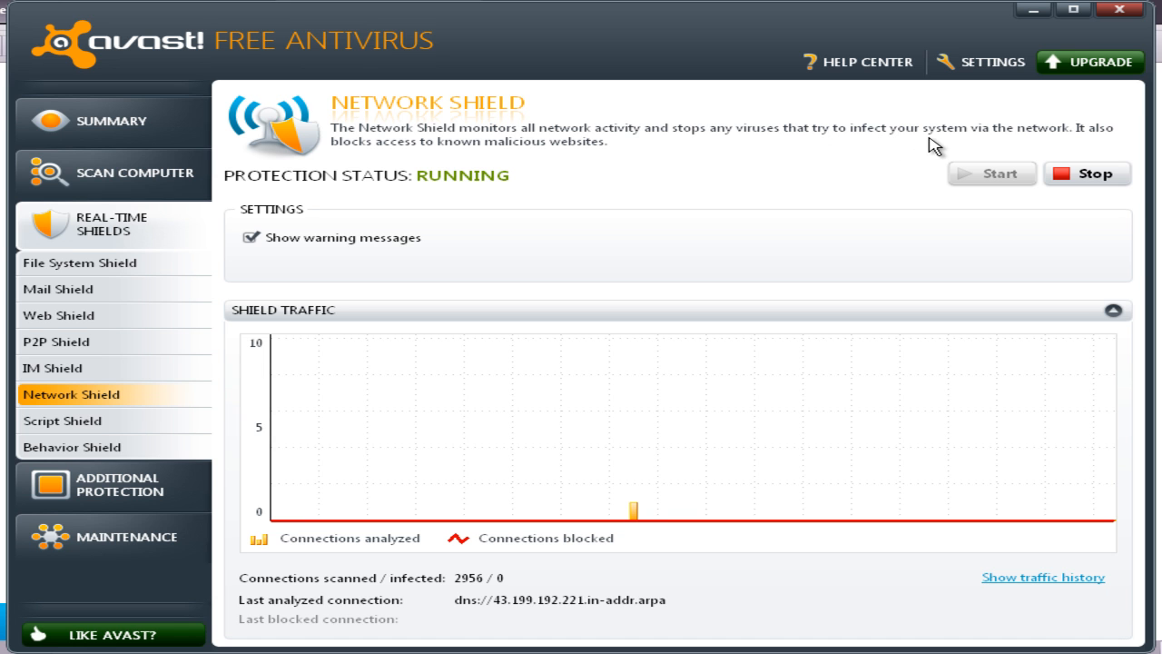
pyautogui.moveTo(523, 162)
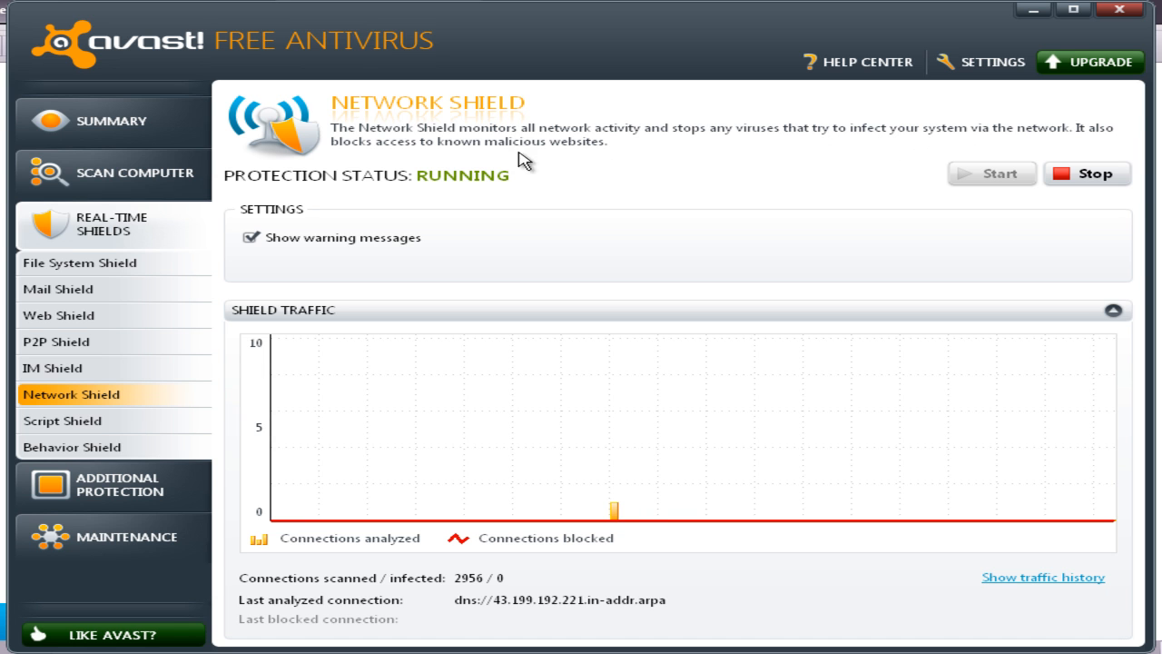
pyautogui.moveTo(633, 156)
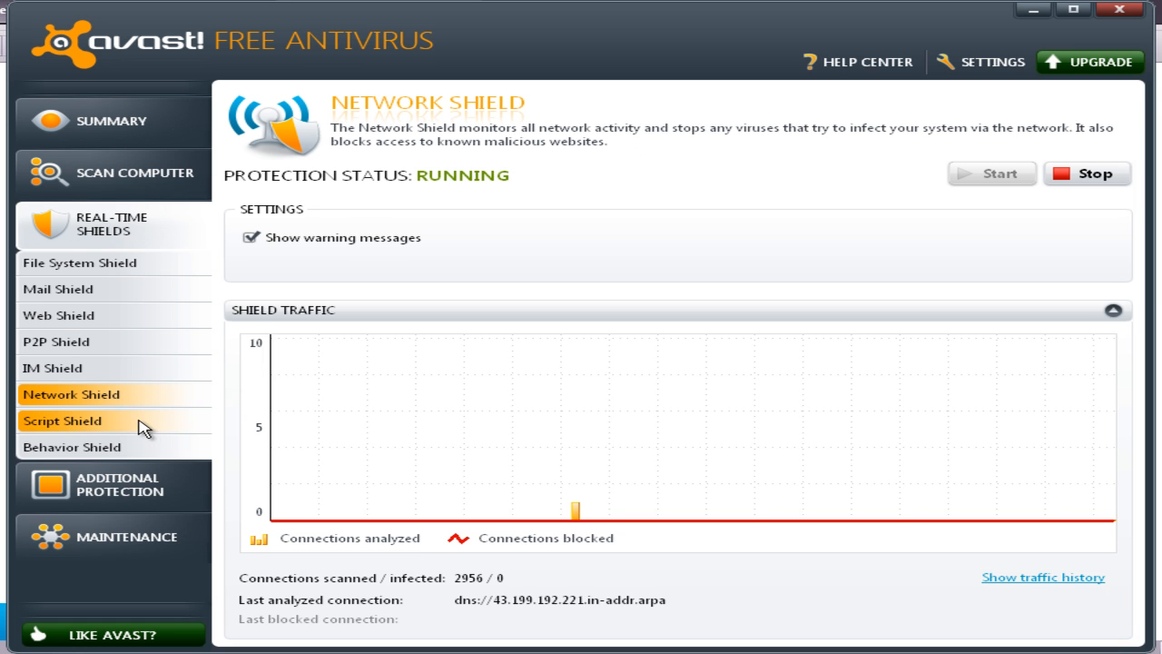
# Step: Show the Script Shield status: running, 267 scripts scanned, none infected
pyautogui.click(58, 421)
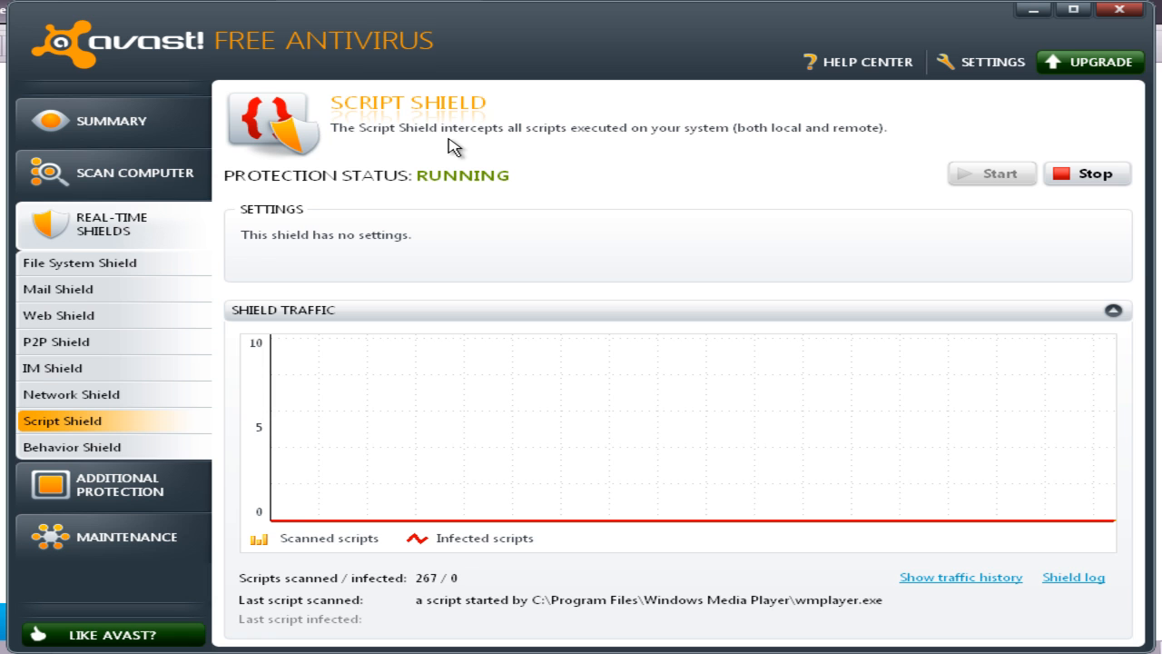
pyautogui.moveTo(655, 145)
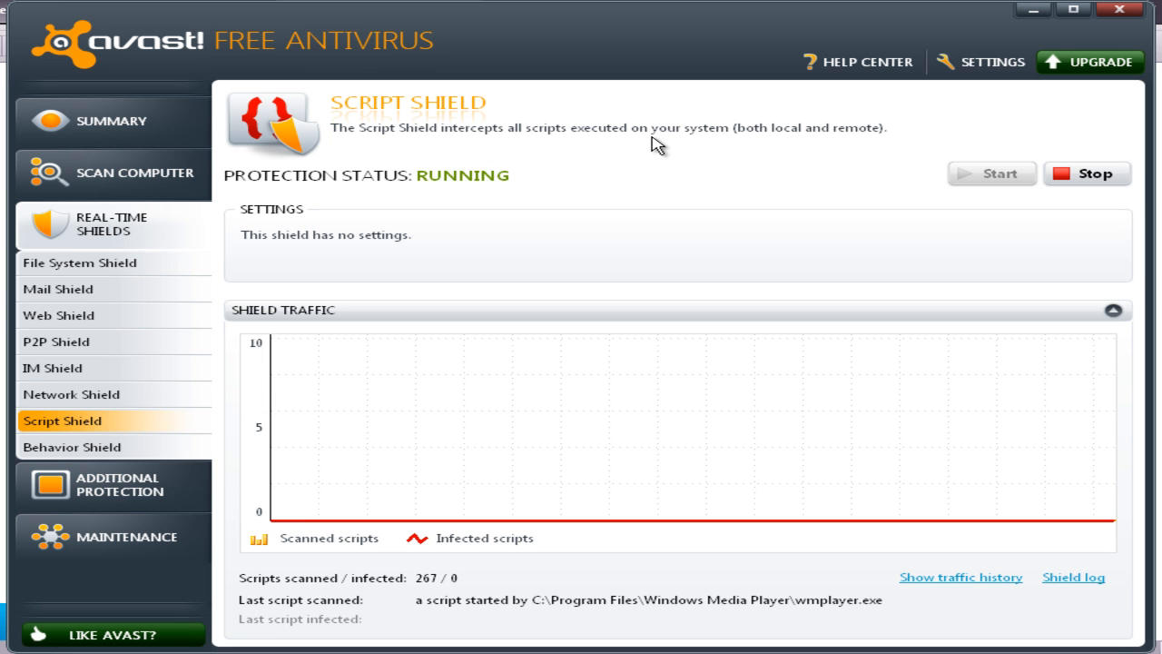
pyautogui.moveTo(857, 145)
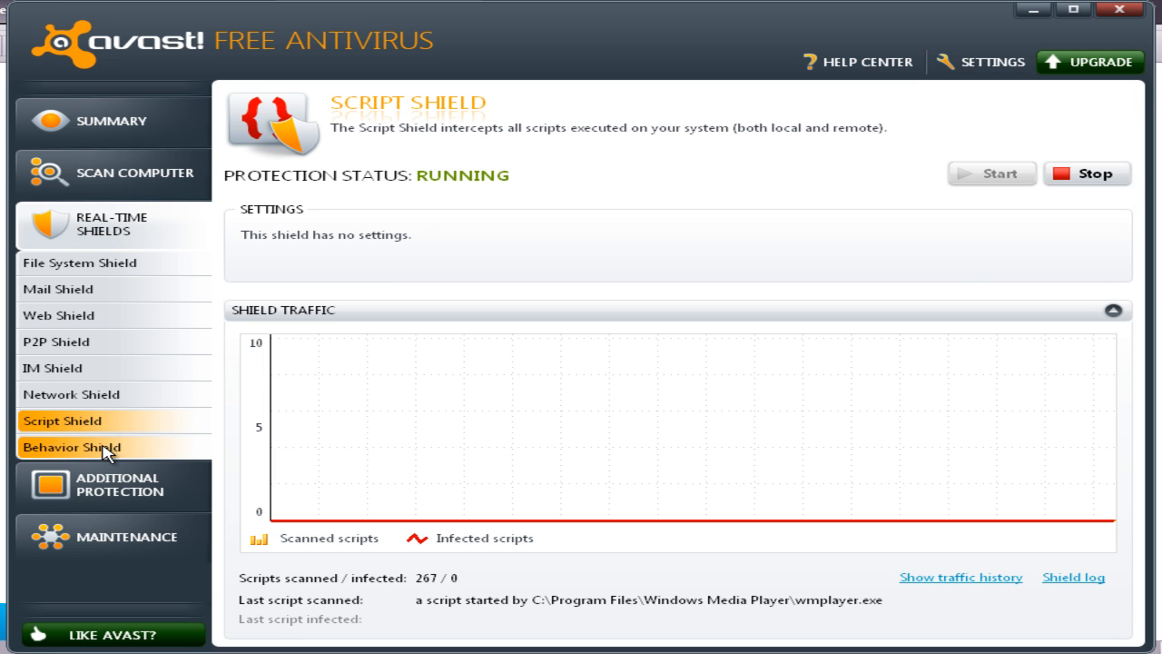
# Step: Show the Behavior Shield status: running, 19 events analyzed, none suspicious
pyautogui.click(72, 446)
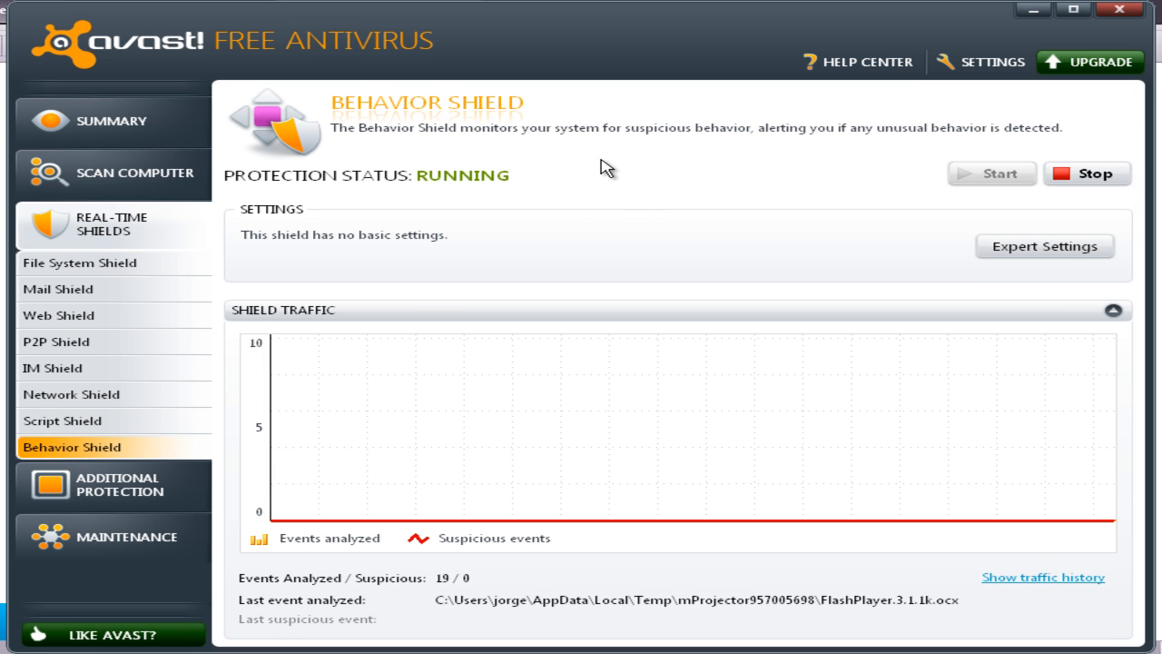
pyautogui.moveTo(643, 145)
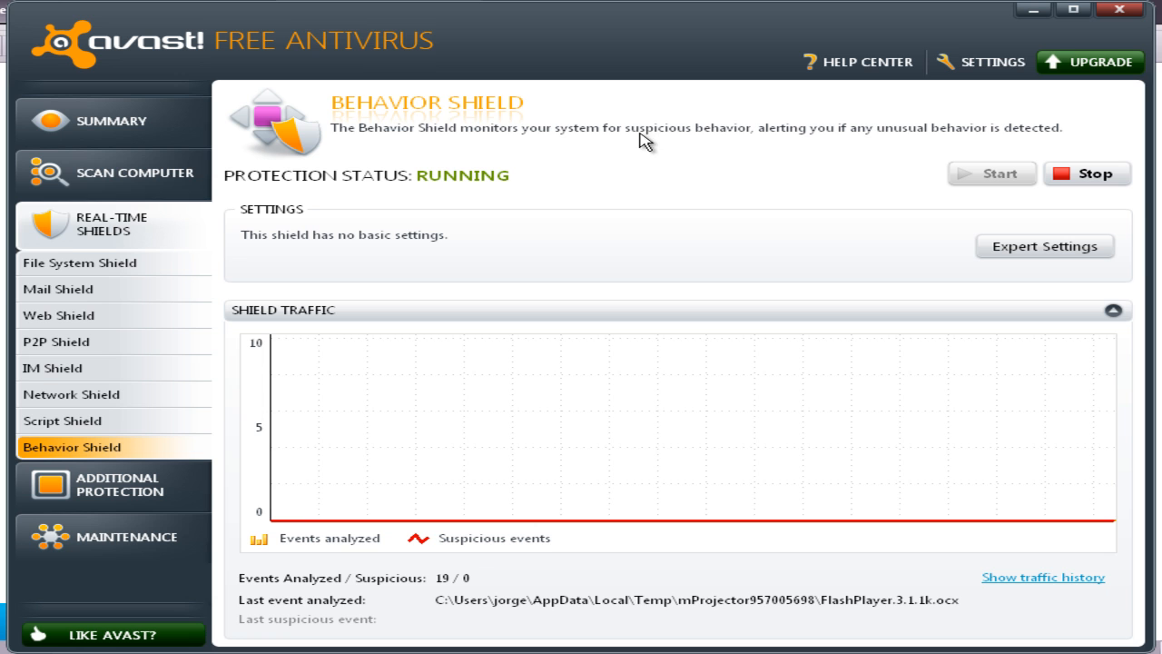
pyautogui.moveTo(899, 138)
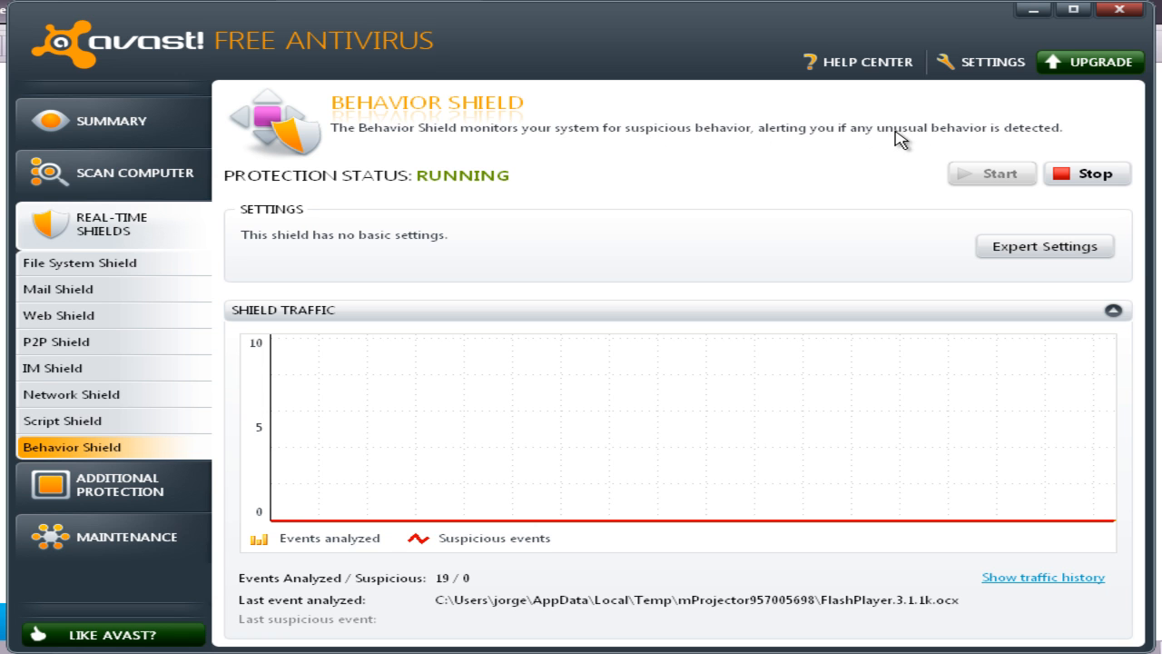
pyautogui.moveTo(719, 178)
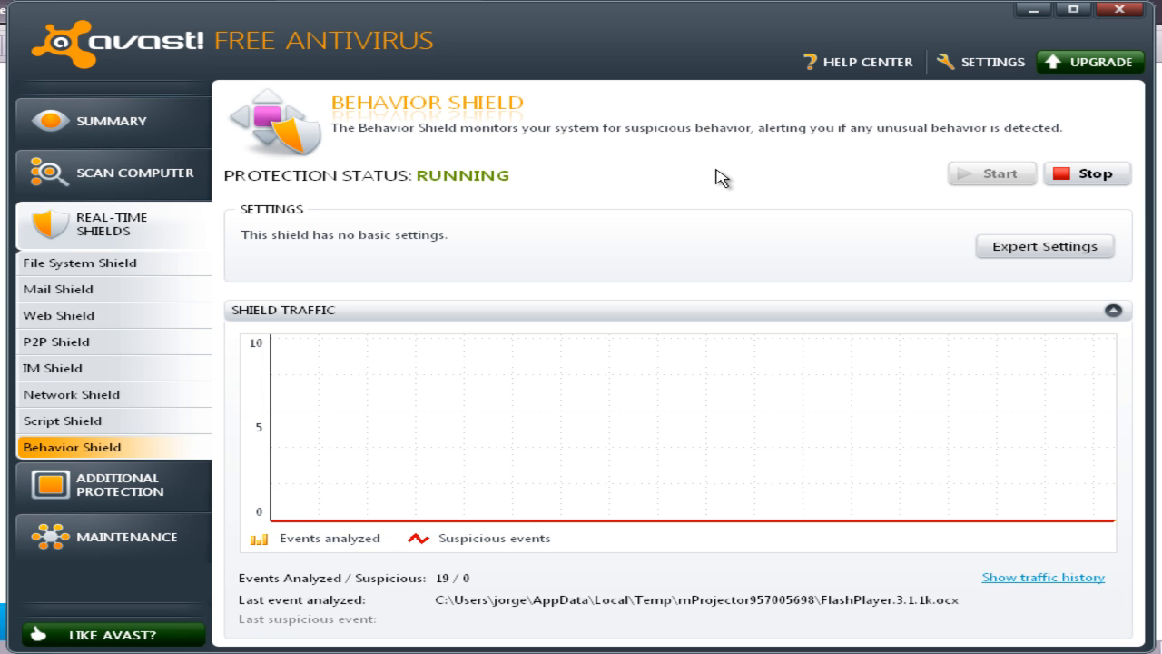
pyautogui.moveTo(118, 505)
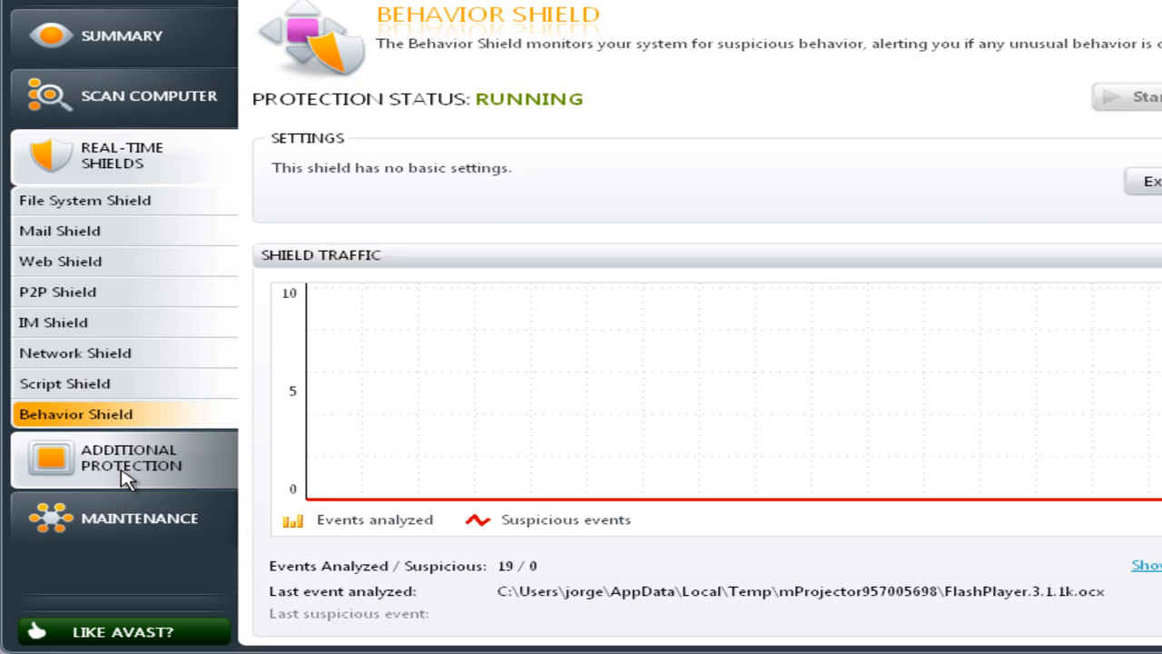
# Step: Show the Maintenance Update page: version 6.0.1000 installed, 6.0.1125 available
pyautogui.click(116, 519)
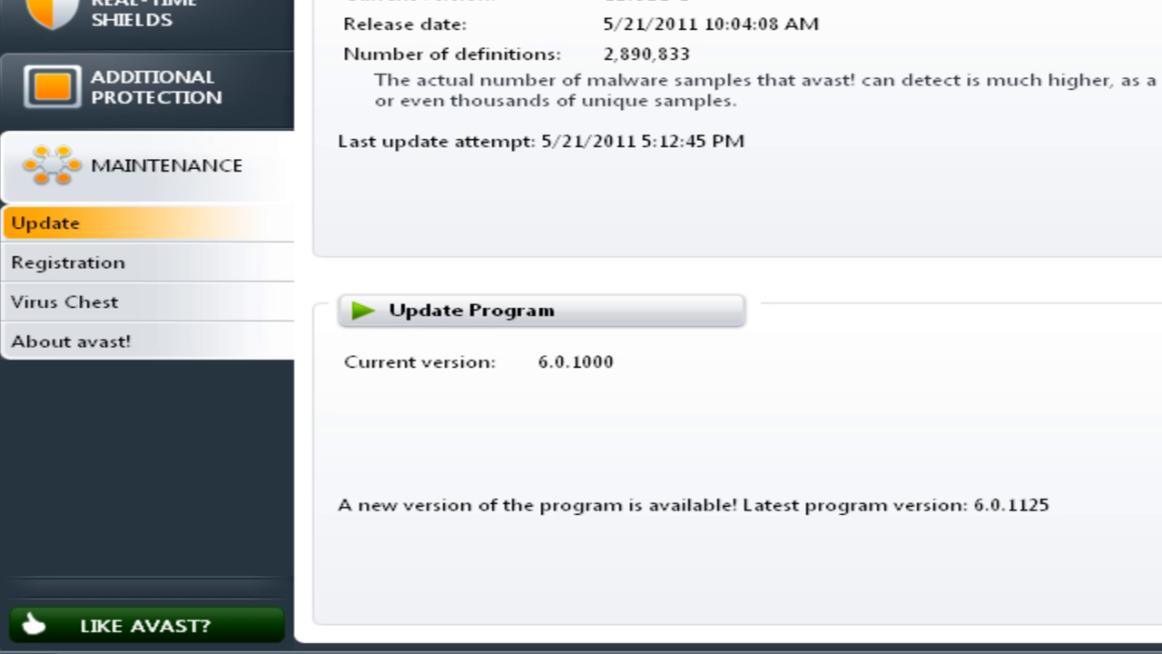
pyautogui.moveTo(1134, 215)
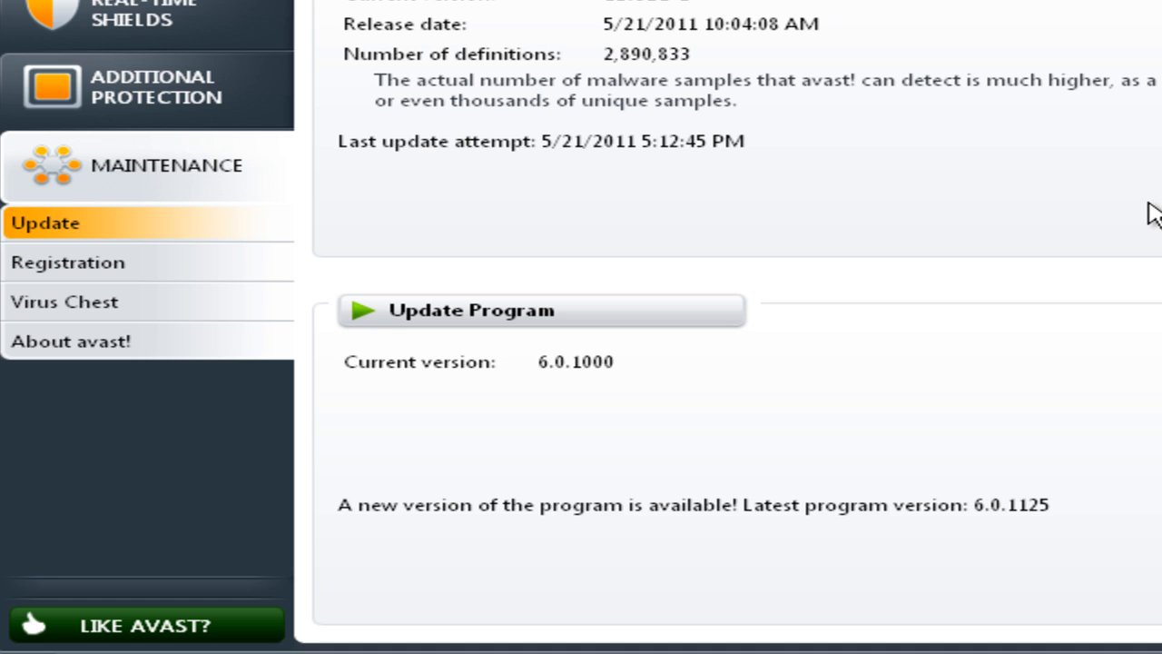
pyautogui.moveTo(1063, 490)
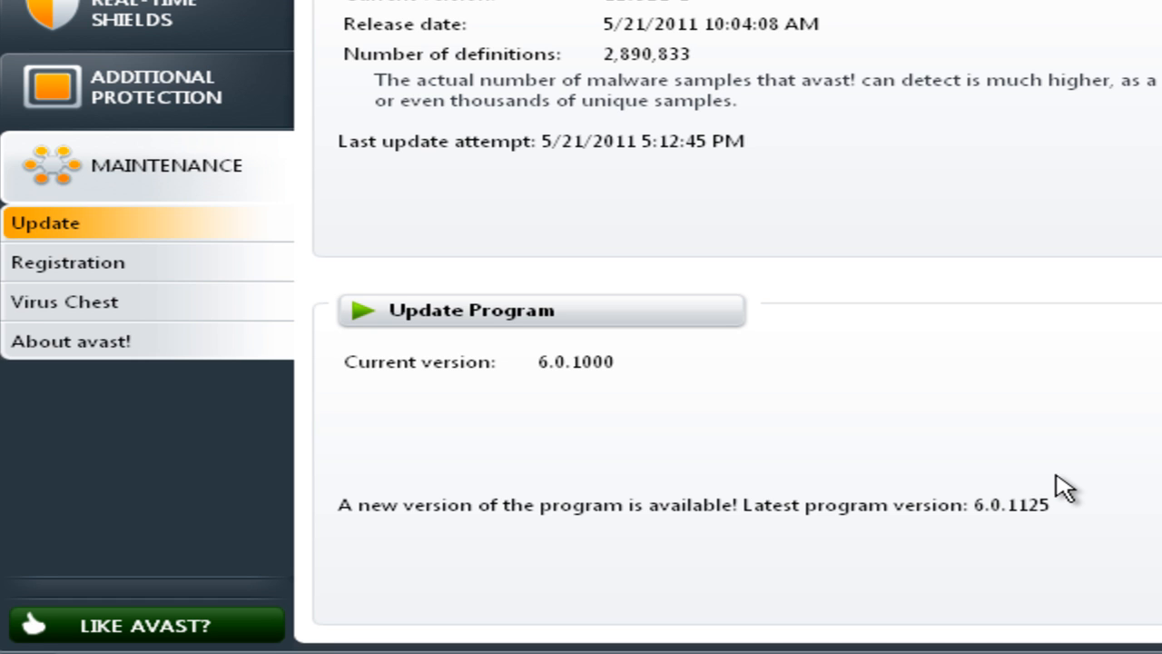